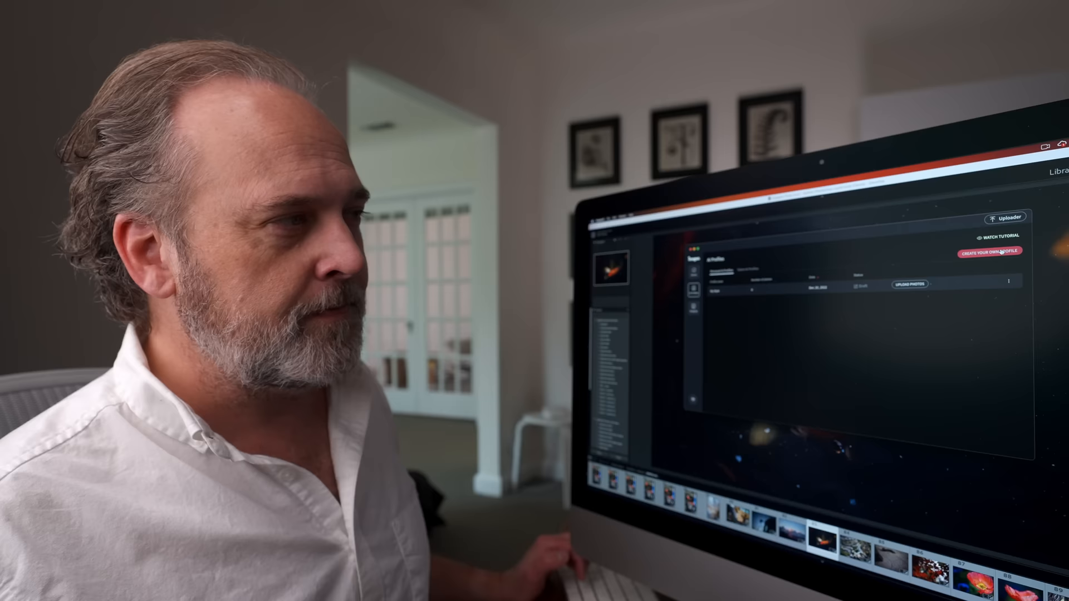
Begin 'Create Your Own Profile', bringing up the Lite versus Personal AI Profile choice.
click(991, 251)
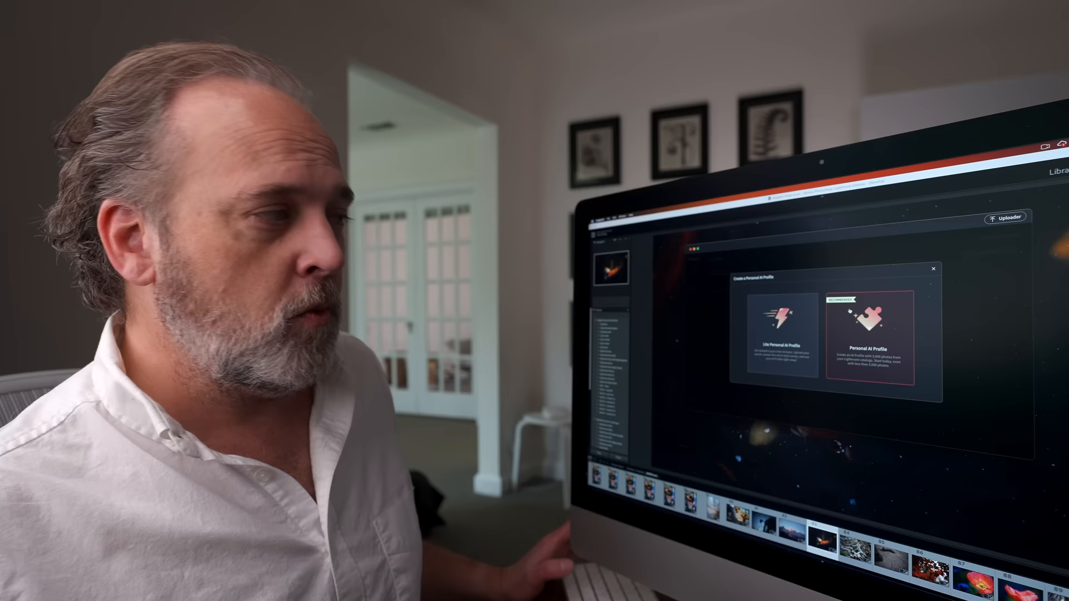